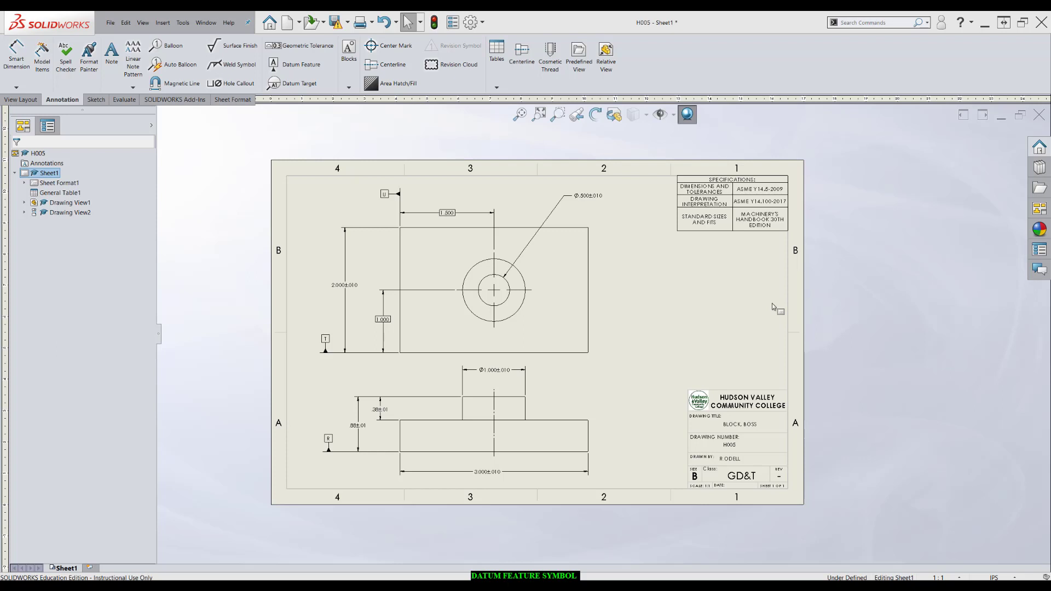
pyautogui.moveTo(363, 335)
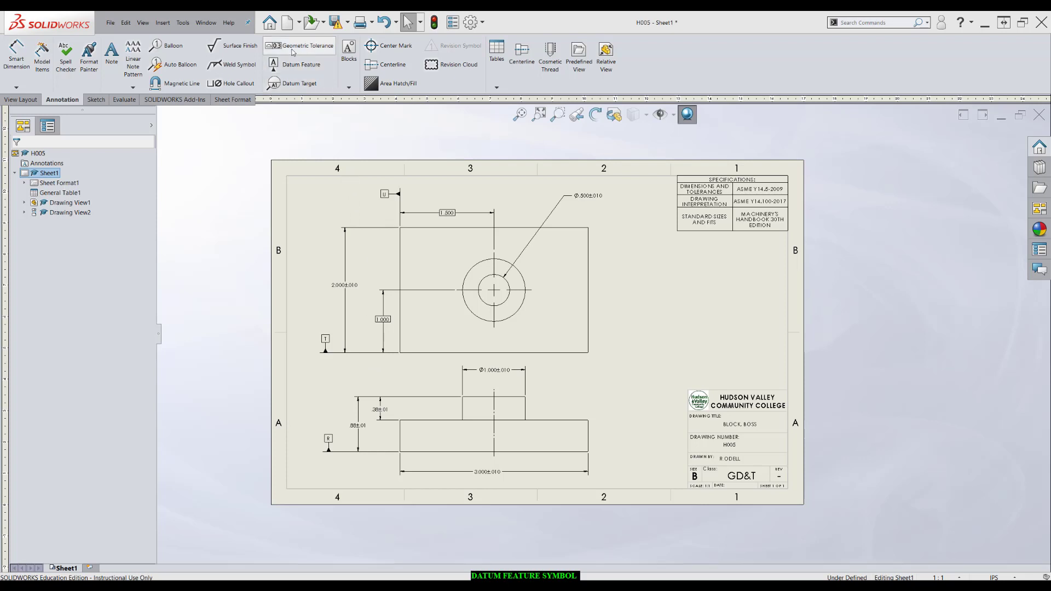
# - Start a geometric tolerance frame using the Flatness symbol with .01 in Tolerance 1
pyautogui.click(299, 45)
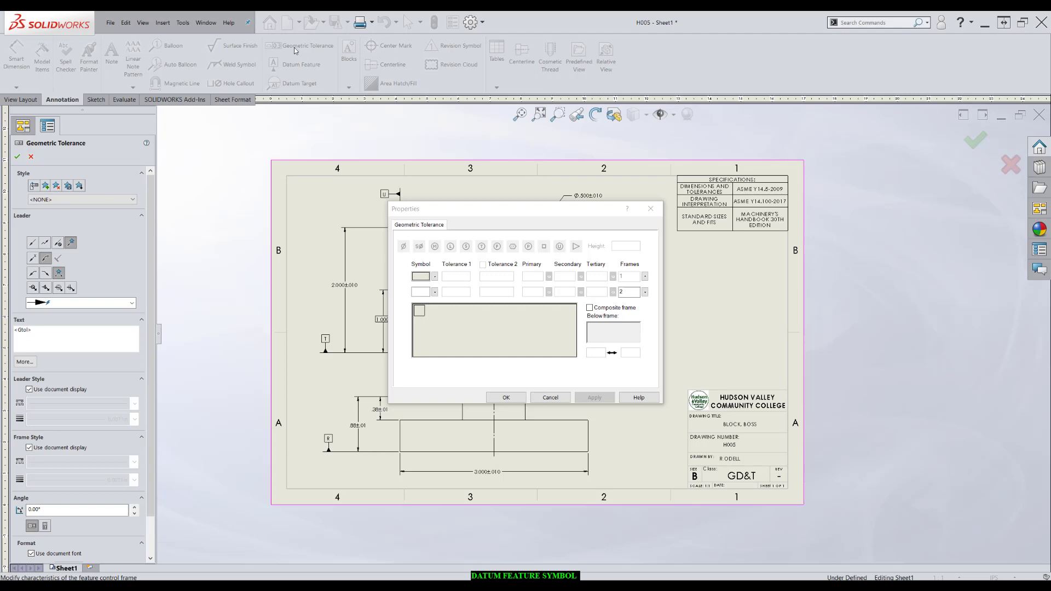
pyautogui.moveTo(289, 138)
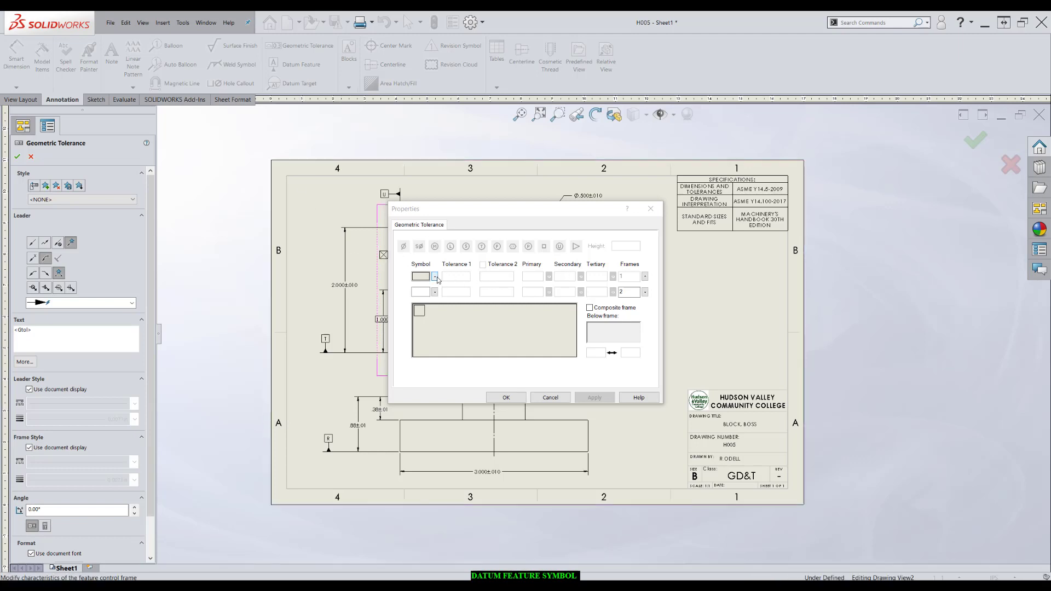
pyautogui.click(434, 276)
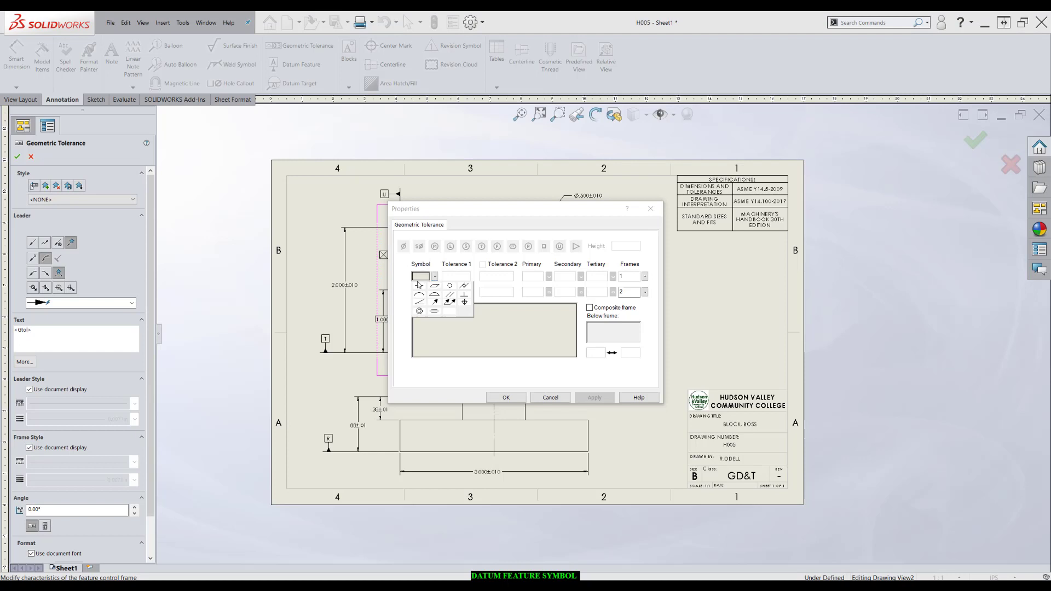
pyautogui.moveTo(434, 286)
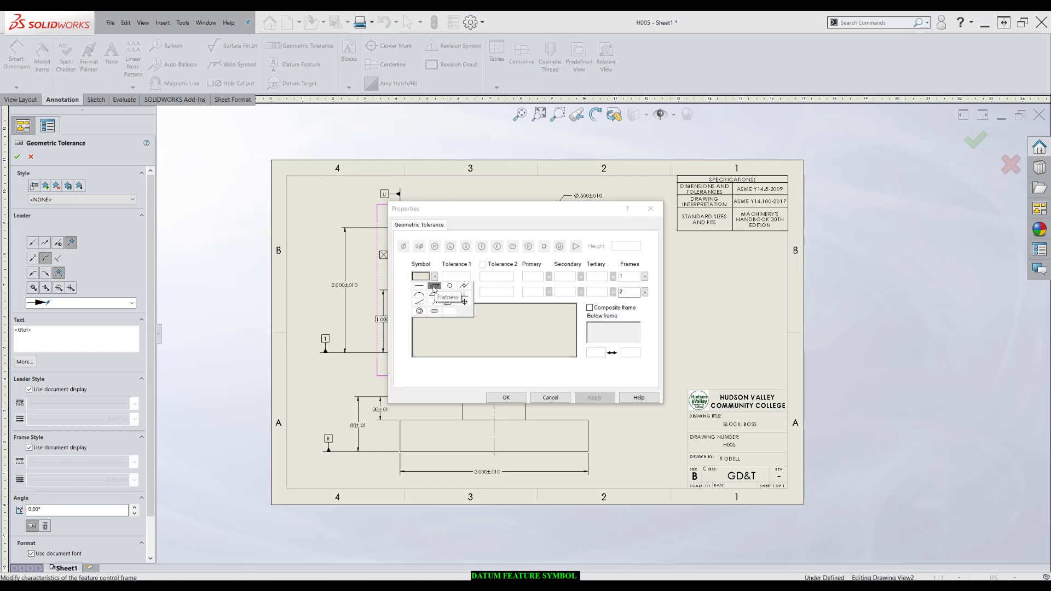
pyautogui.click(420, 286)
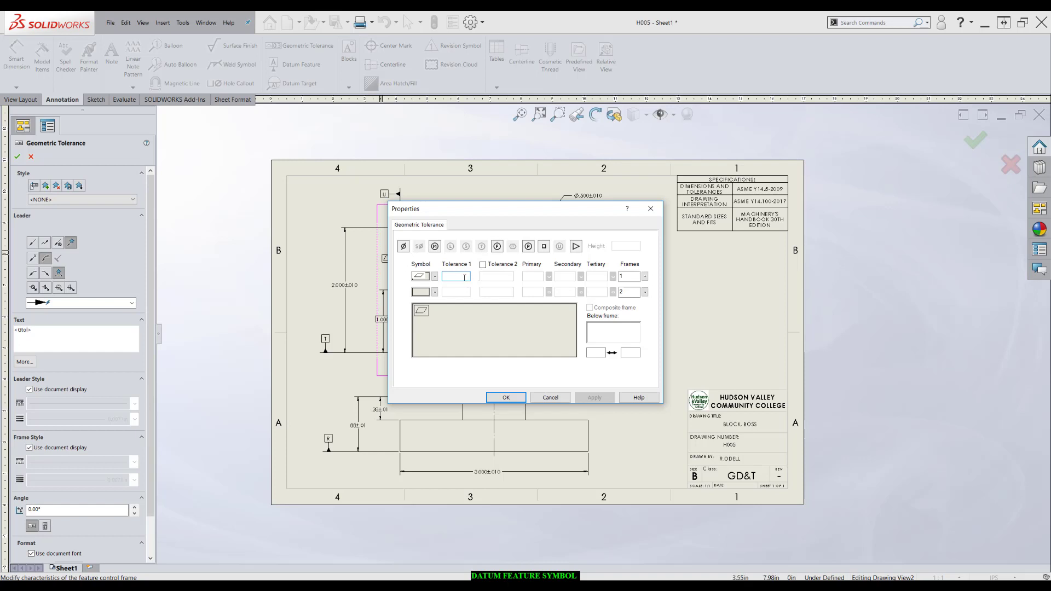
pyautogui.write('.01')
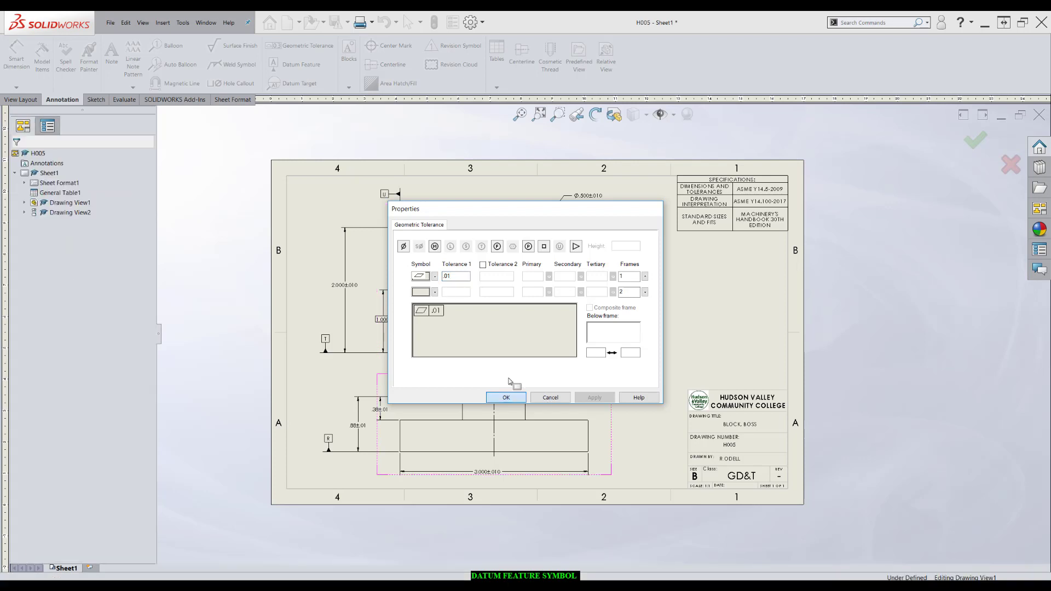
# - Place the .01 flatness frame on the sheet and attach it to datum R
pyautogui.click(506, 397)
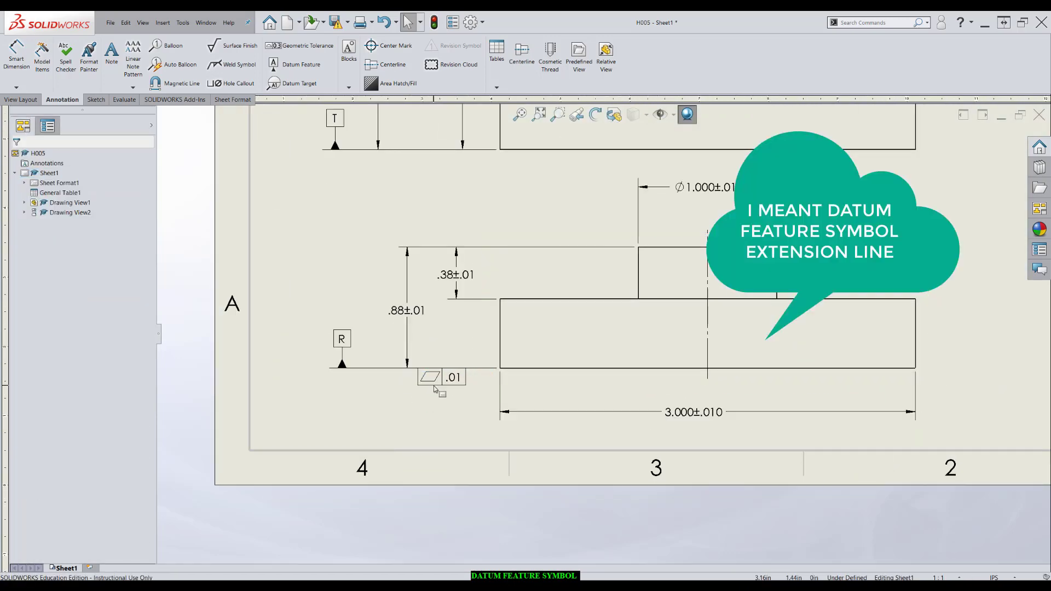
pyautogui.click(430, 377)
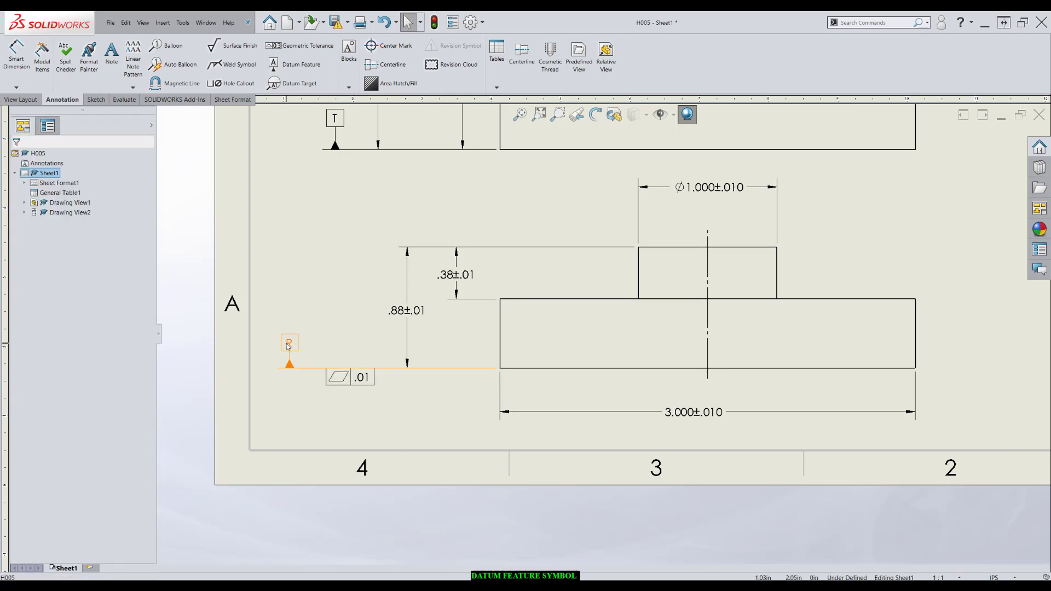
pyautogui.click(289, 342)
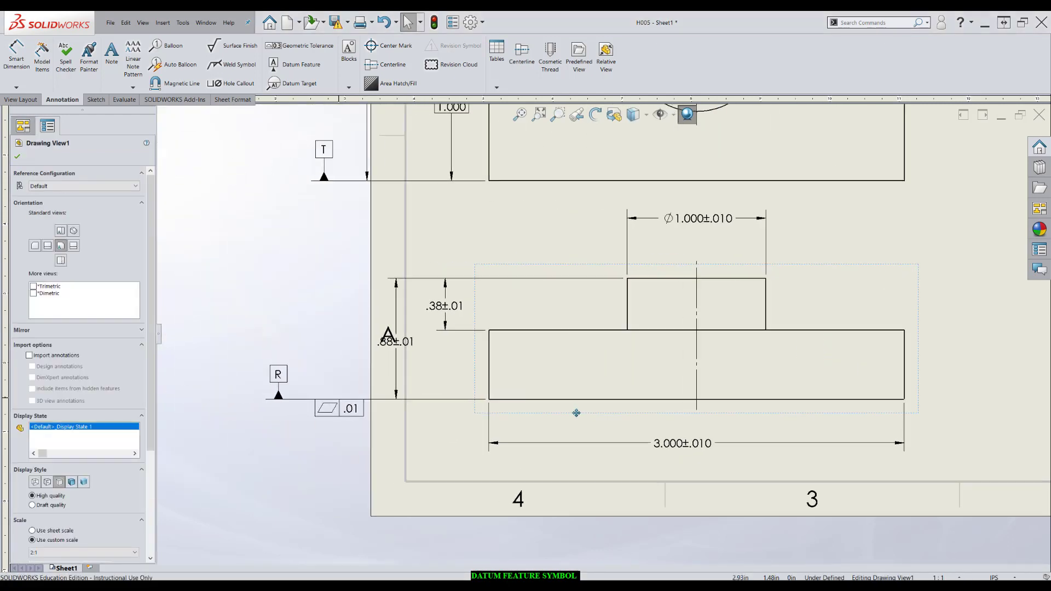
# - Add a leader to the flatness frame and drag frame and leader onto the block's base edge
pyautogui.click(396, 341)
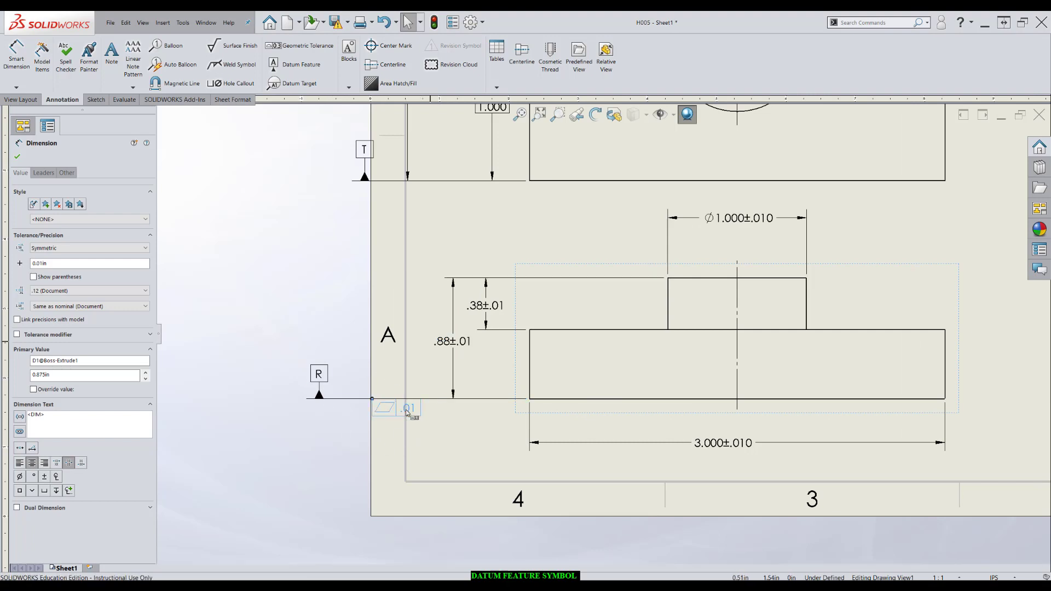
pyautogui.click(395, 407)
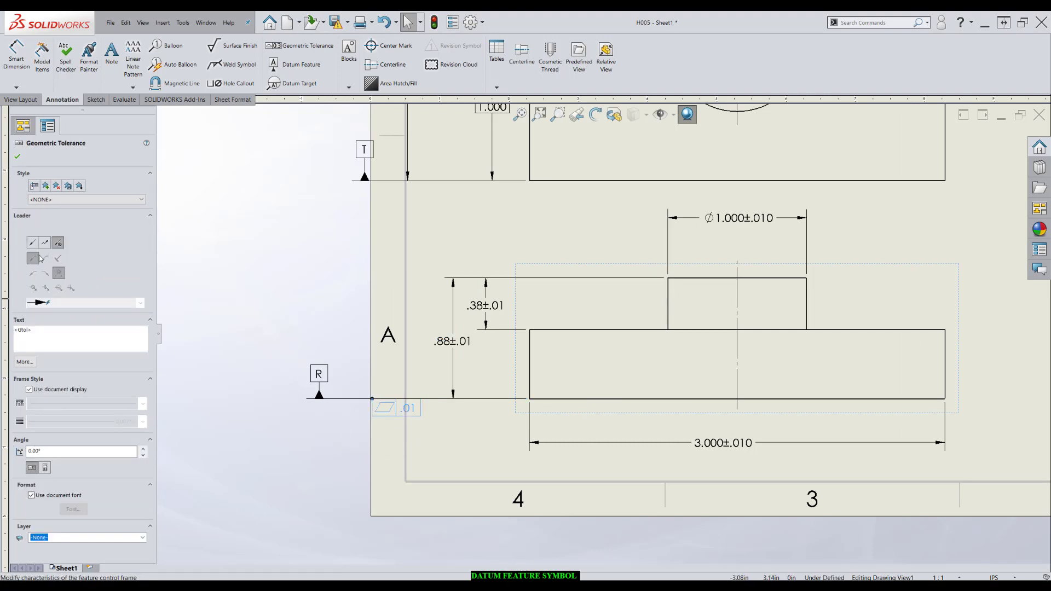
pyautogui.click(32, 242)
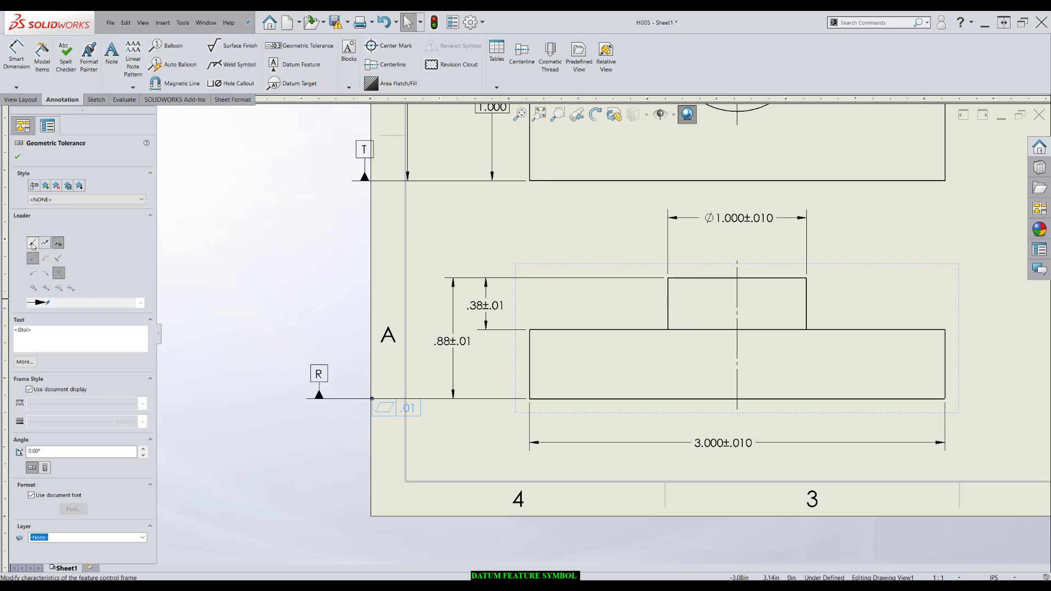
pyautogui.moveTo(395, 408); pyautogui.dragTo(476, 437)
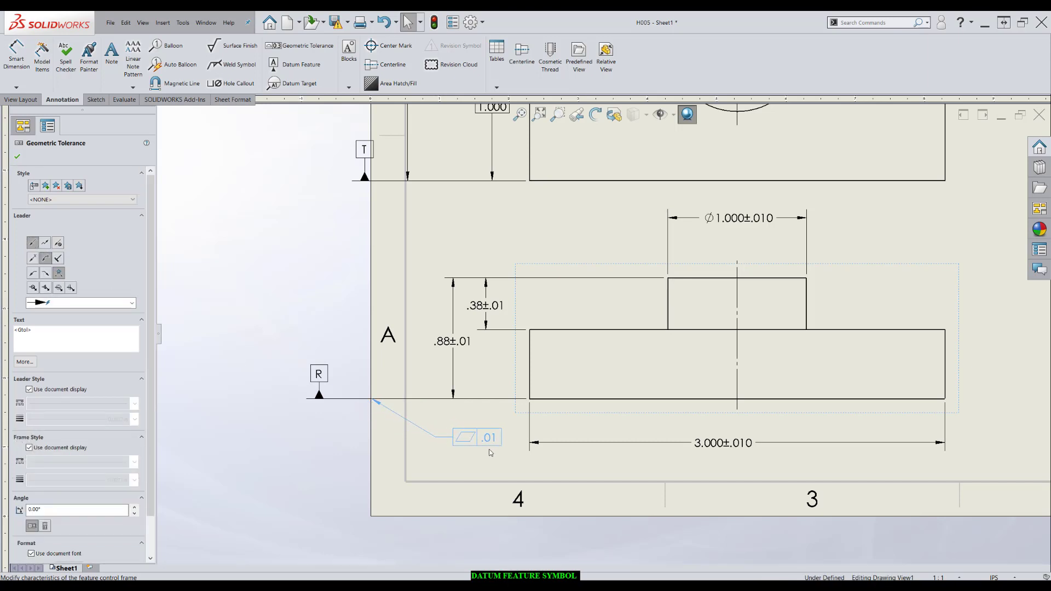
pyautogui.moveTo(320, 373); pyautogui.dragTo(427, 370)
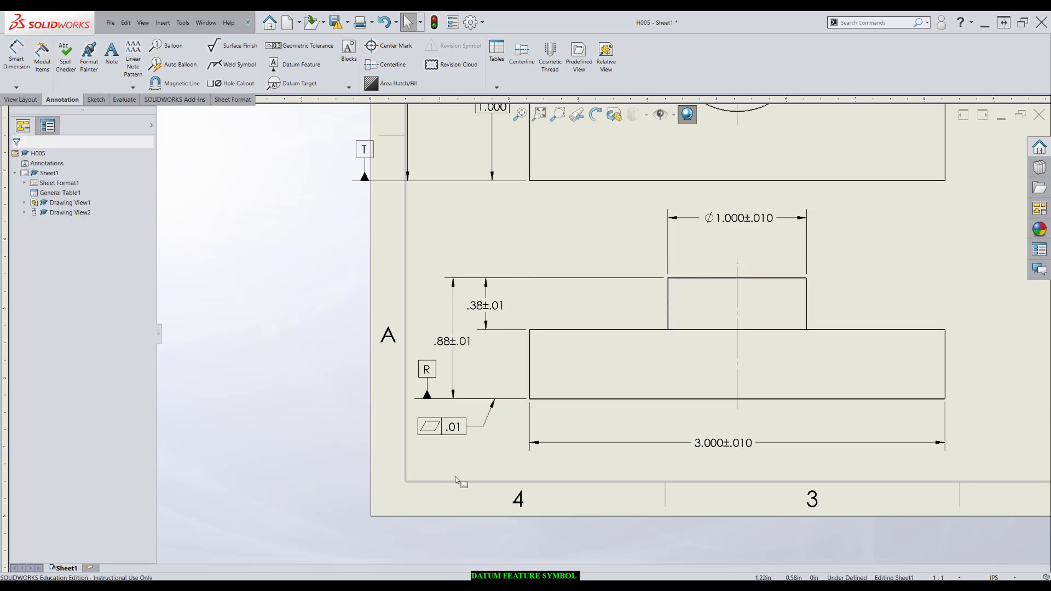
pyautogui.moveTo(525, 442)
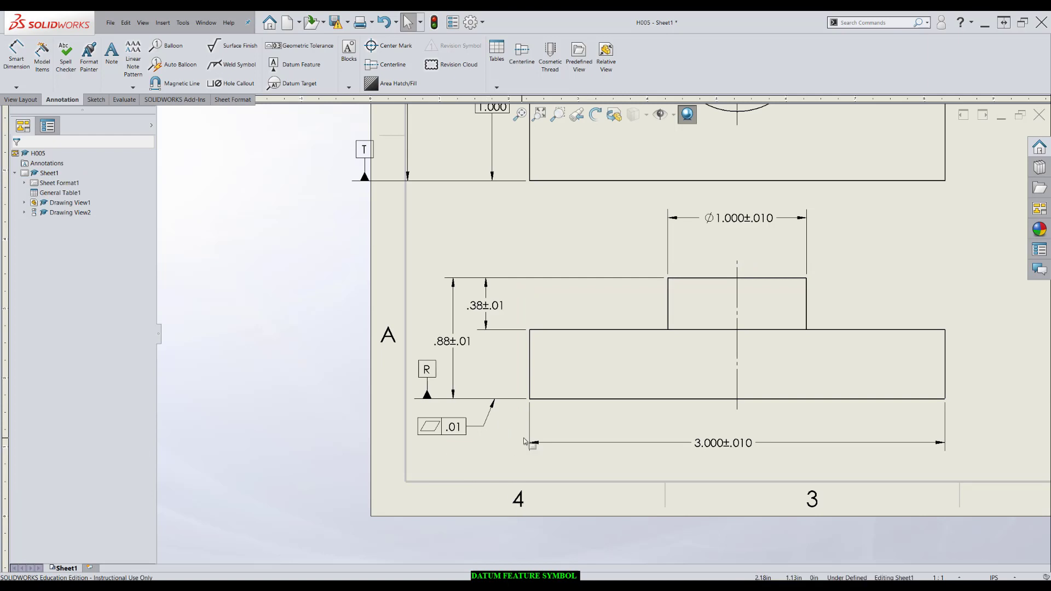
# - Deselect the flatness frame by clicking an empty area of the sheet
pyautogui.click(429, 427)
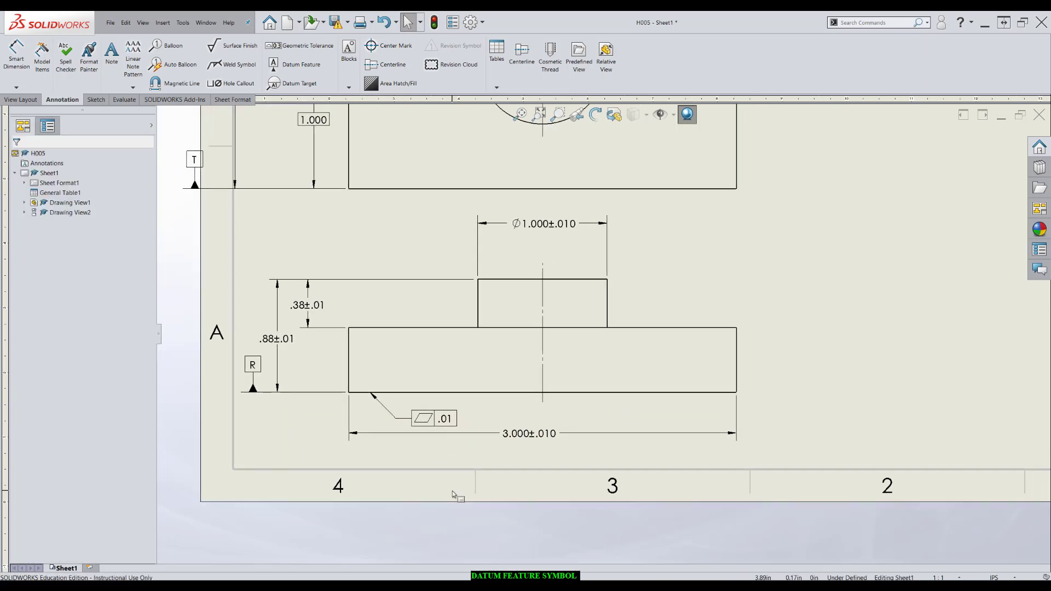
pyautogui.moveTo(991, 144)
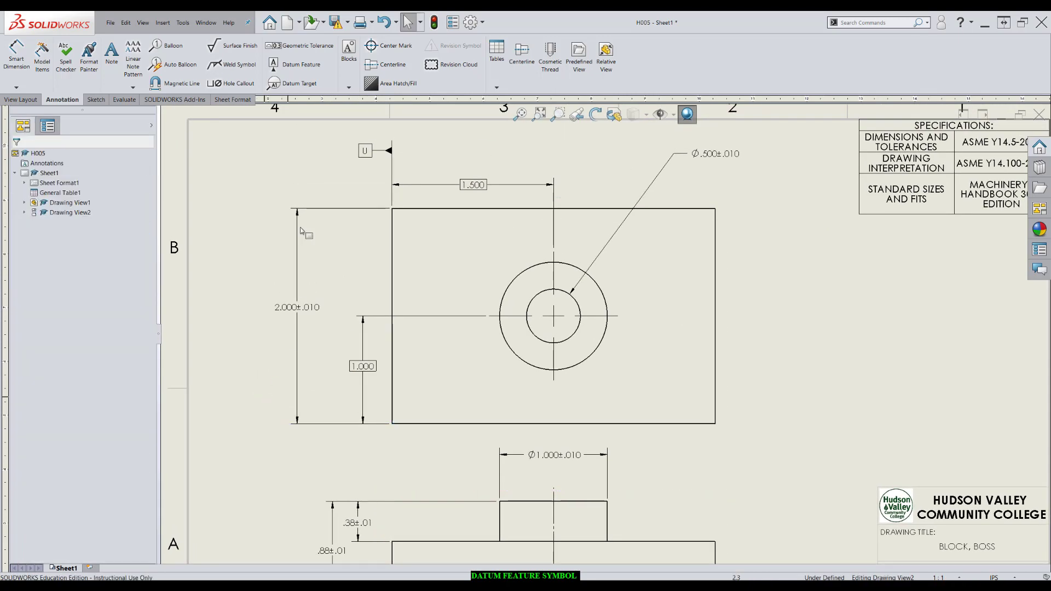
# - Add a second Flatness .01 frame with the MMC modifier to the 2.000±.010 dimension
pyautogui.click(299, 45)
pyautogui.write('.01')
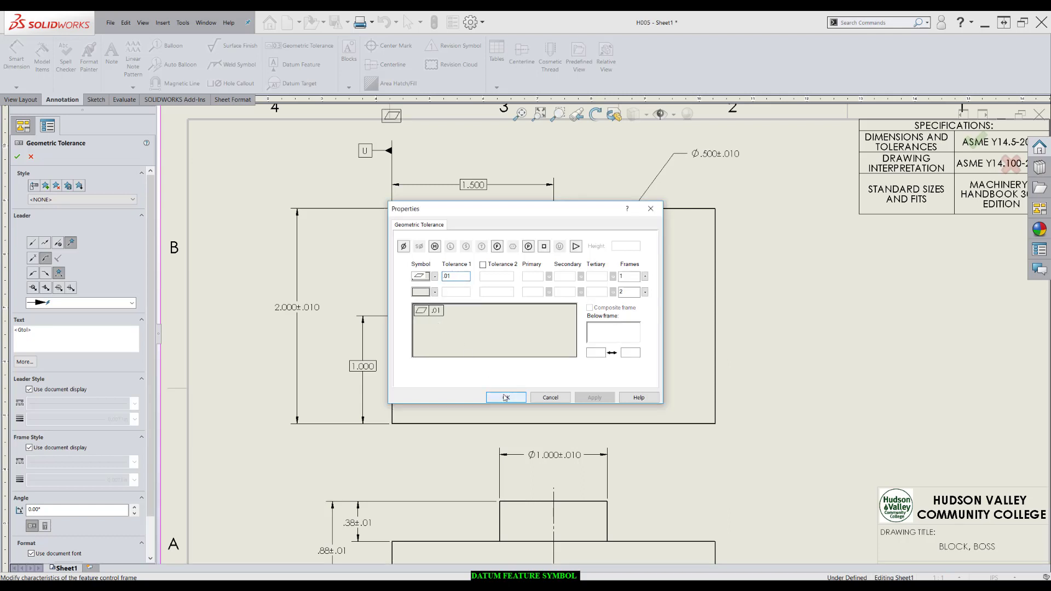
pyautogui.moveTo(435, 246)
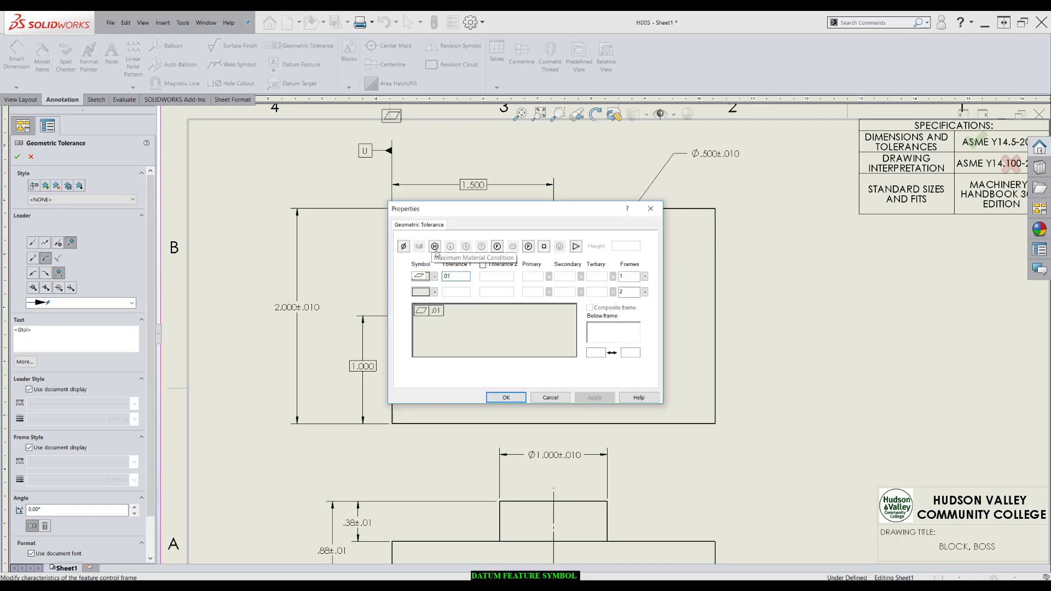
pyautogui.click(434, 246)
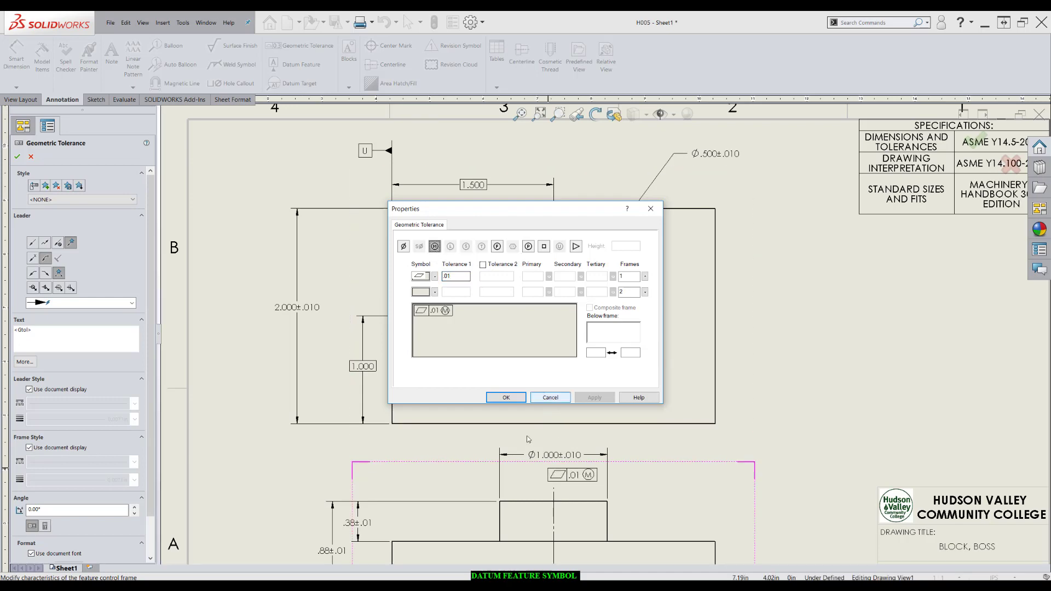
pyautogui.click(506, 397)
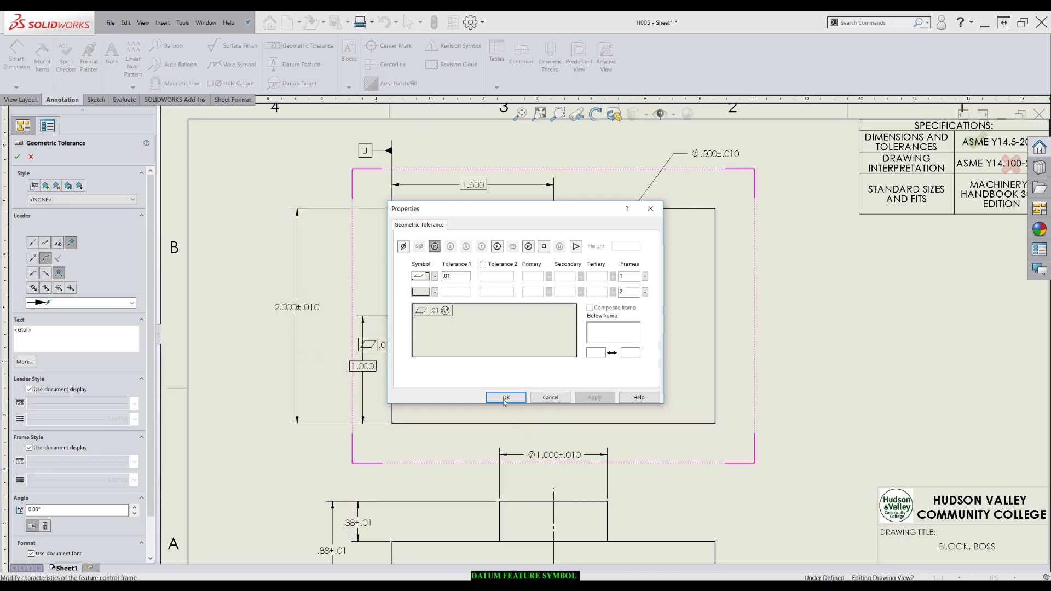
pyautogui.click(505, 398)
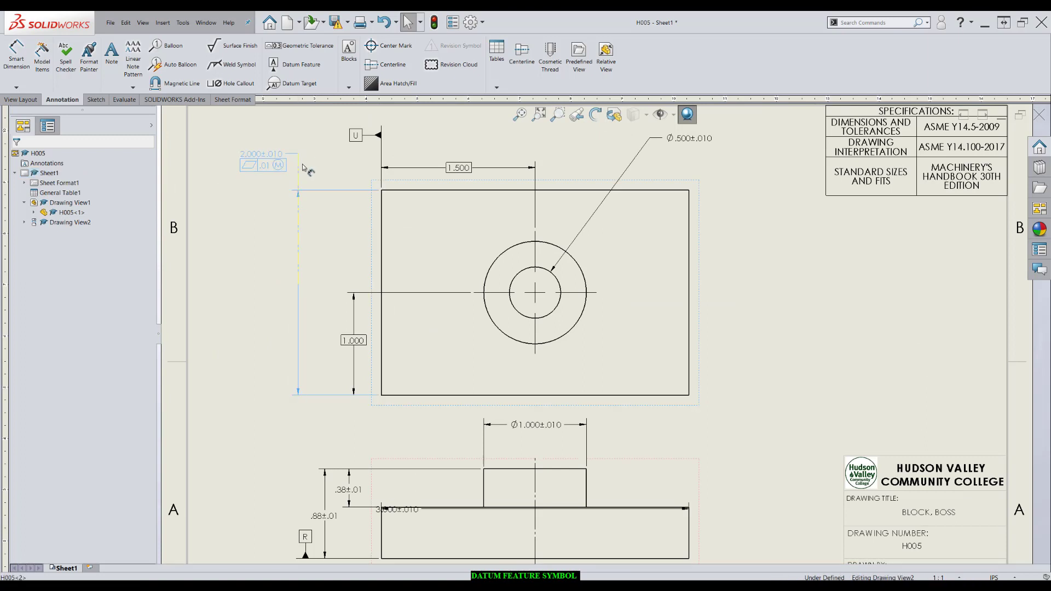
# - Drag the 2.000±.010 dimension and its MMC frame down to mid-height on the dimension line
pyautogui.moveTo(261, 166); pyautogui.dragTo(289, 300)
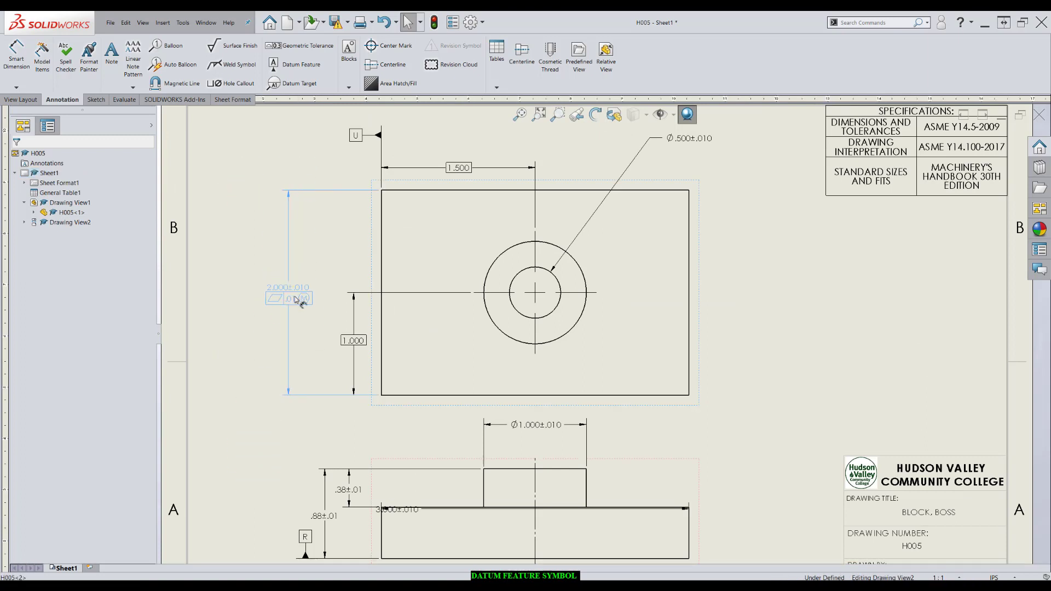